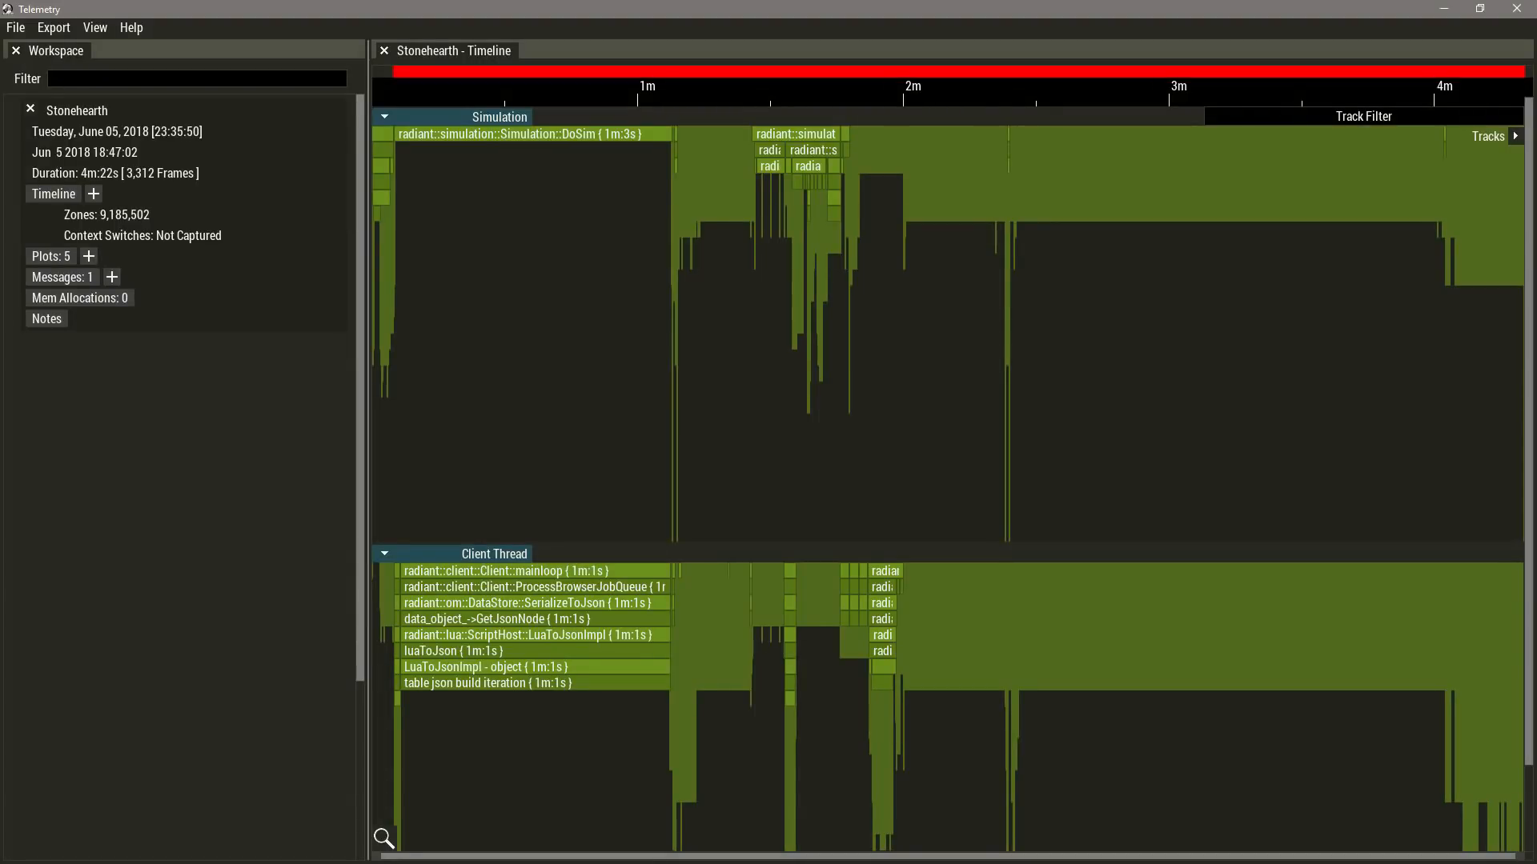
Step: Scroll down the Telemetry timeline to inspect the simulation and client thread zones
{"action": "scroll", "scroll_direction": "down", "scroll_amount": 3}
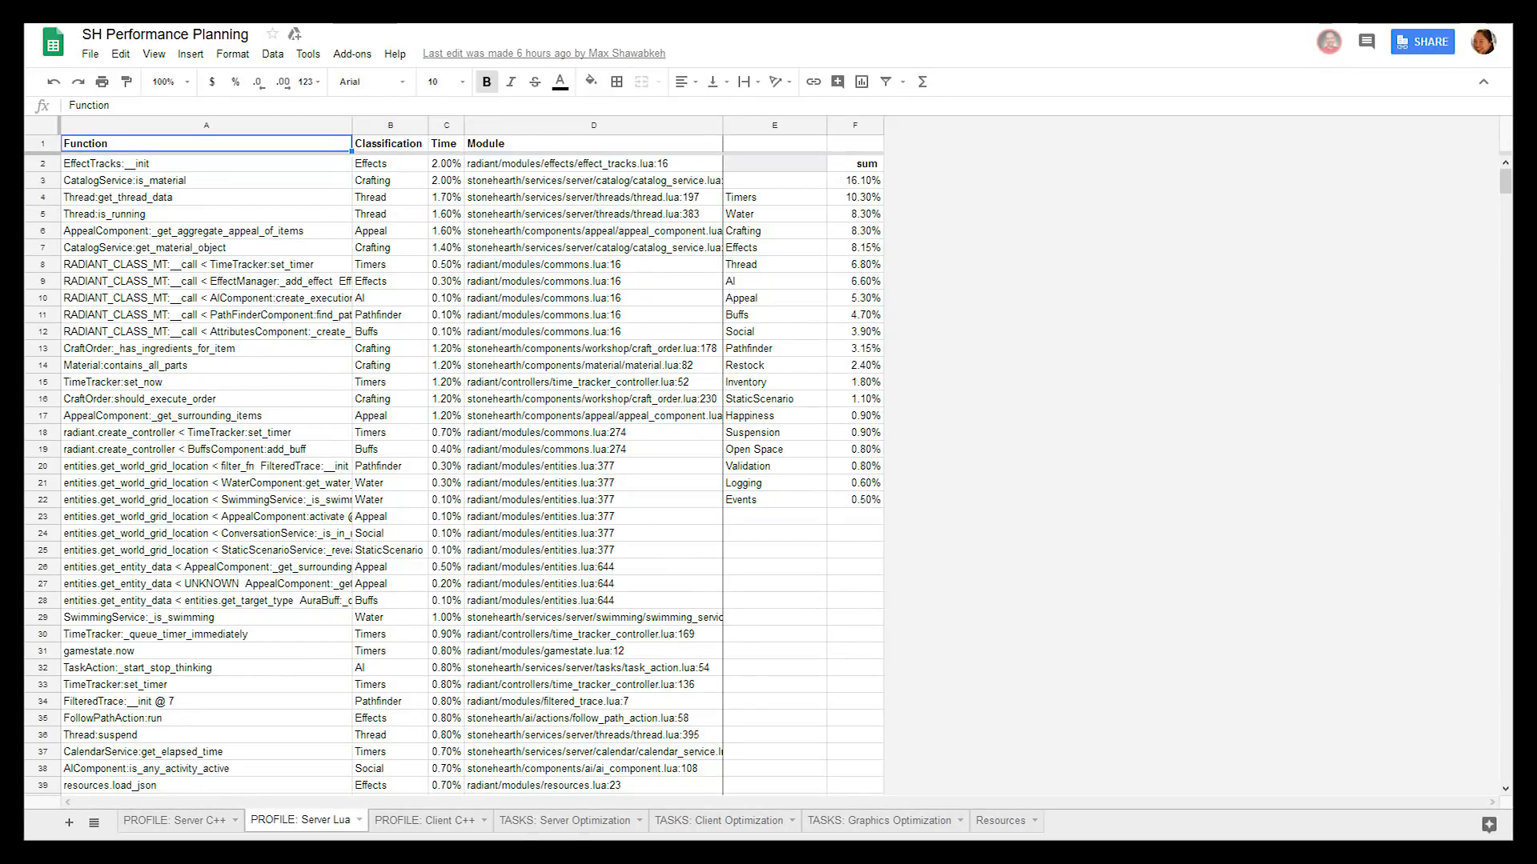
Step: Show the PROFILE: Client C++ sheet, then the TASKS: Client Optimization task list
{"action": "left_click", "coordinate": [429, 820]}
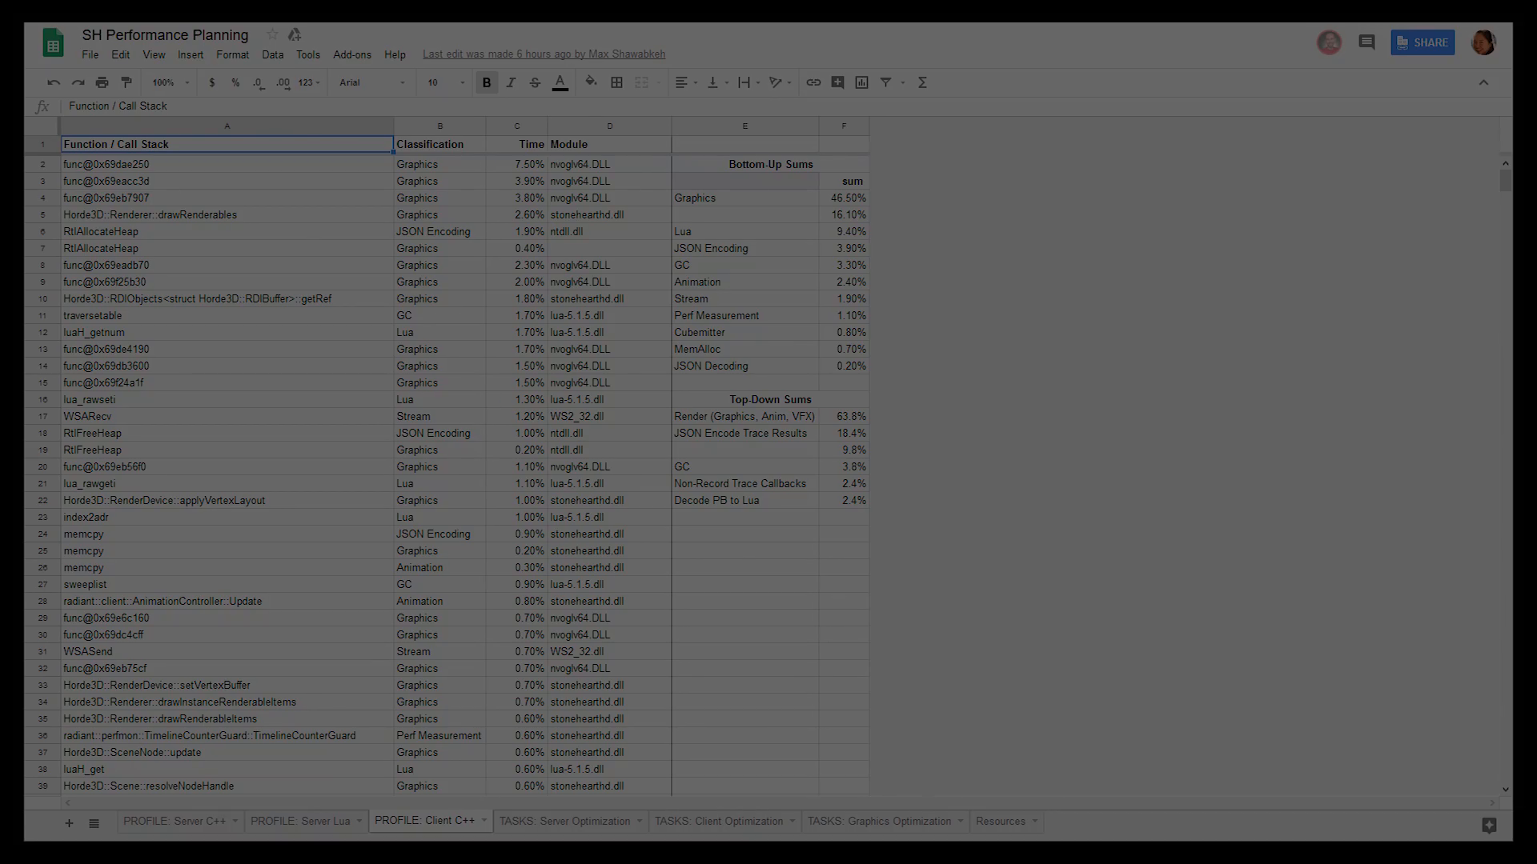
{"action": "left_click", "coordinate": [565, 821]}
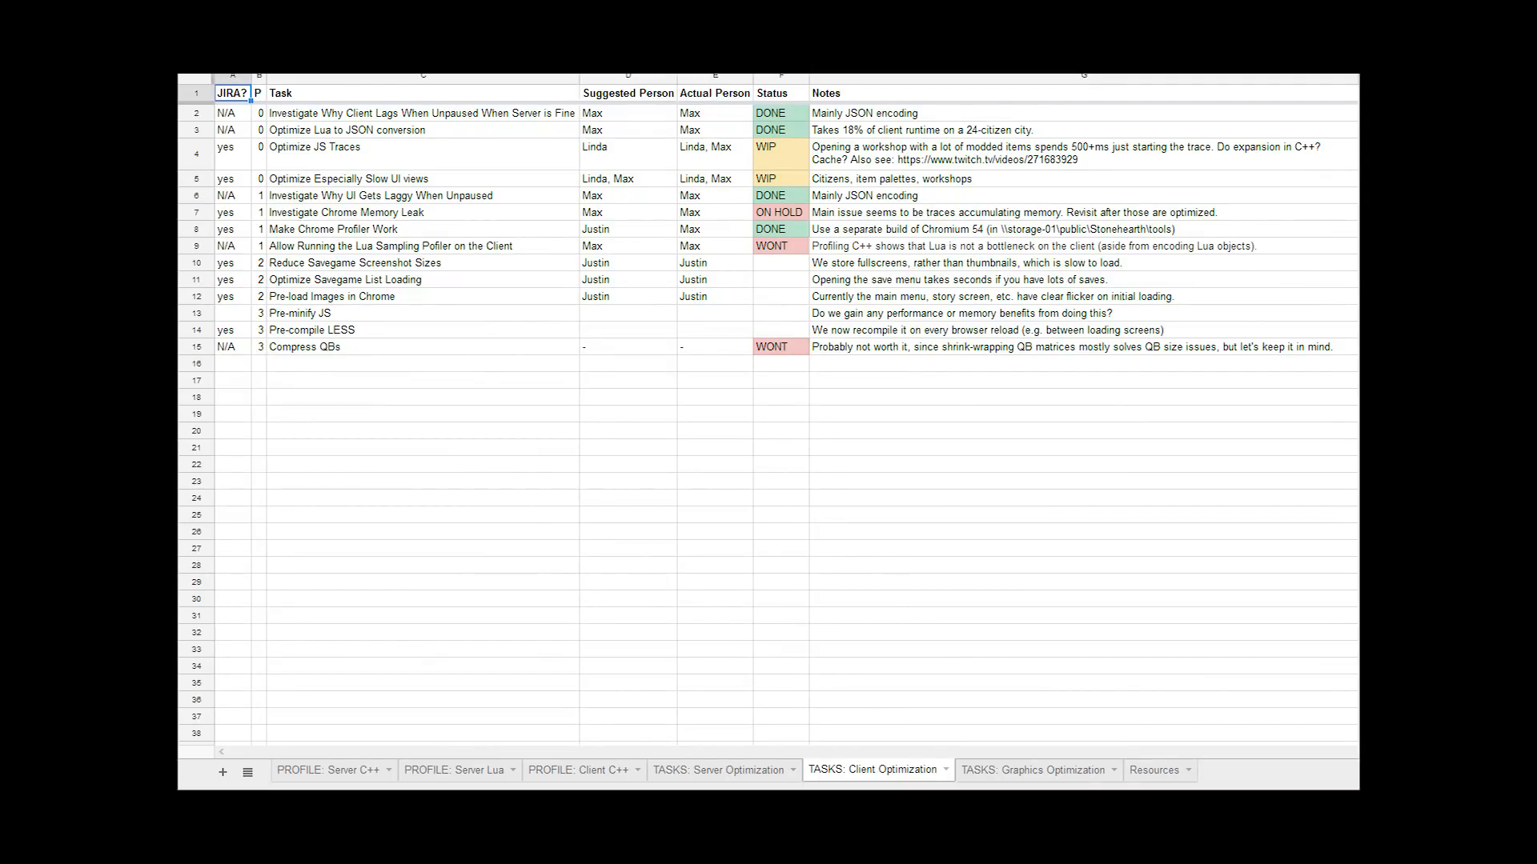
{"action": "left_click", "coordinate": [1026, 774]}
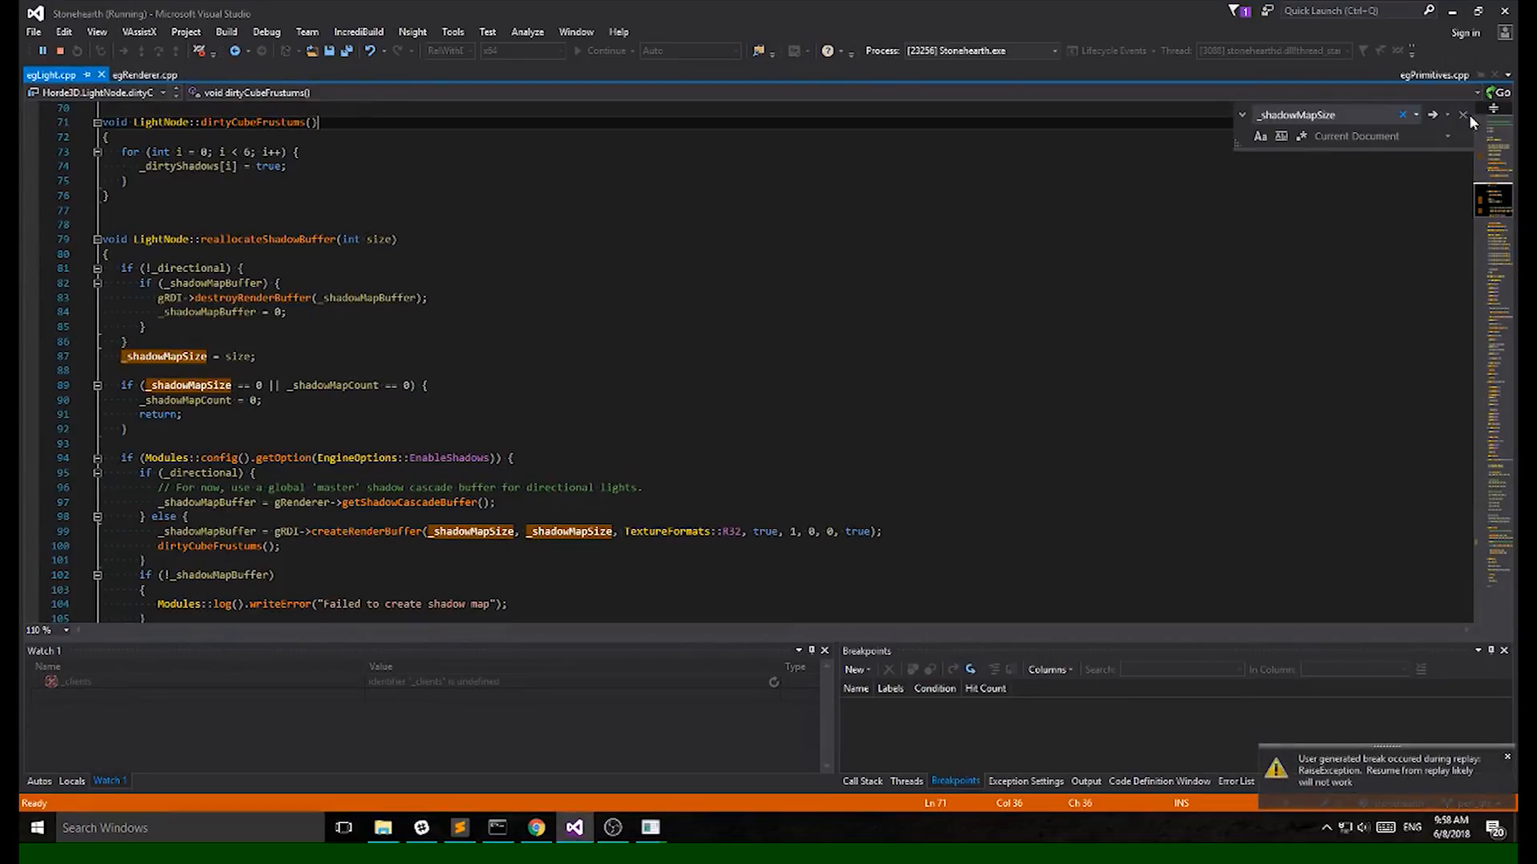
{"action": "mouse_move", "coordinate": [1464, 115]}
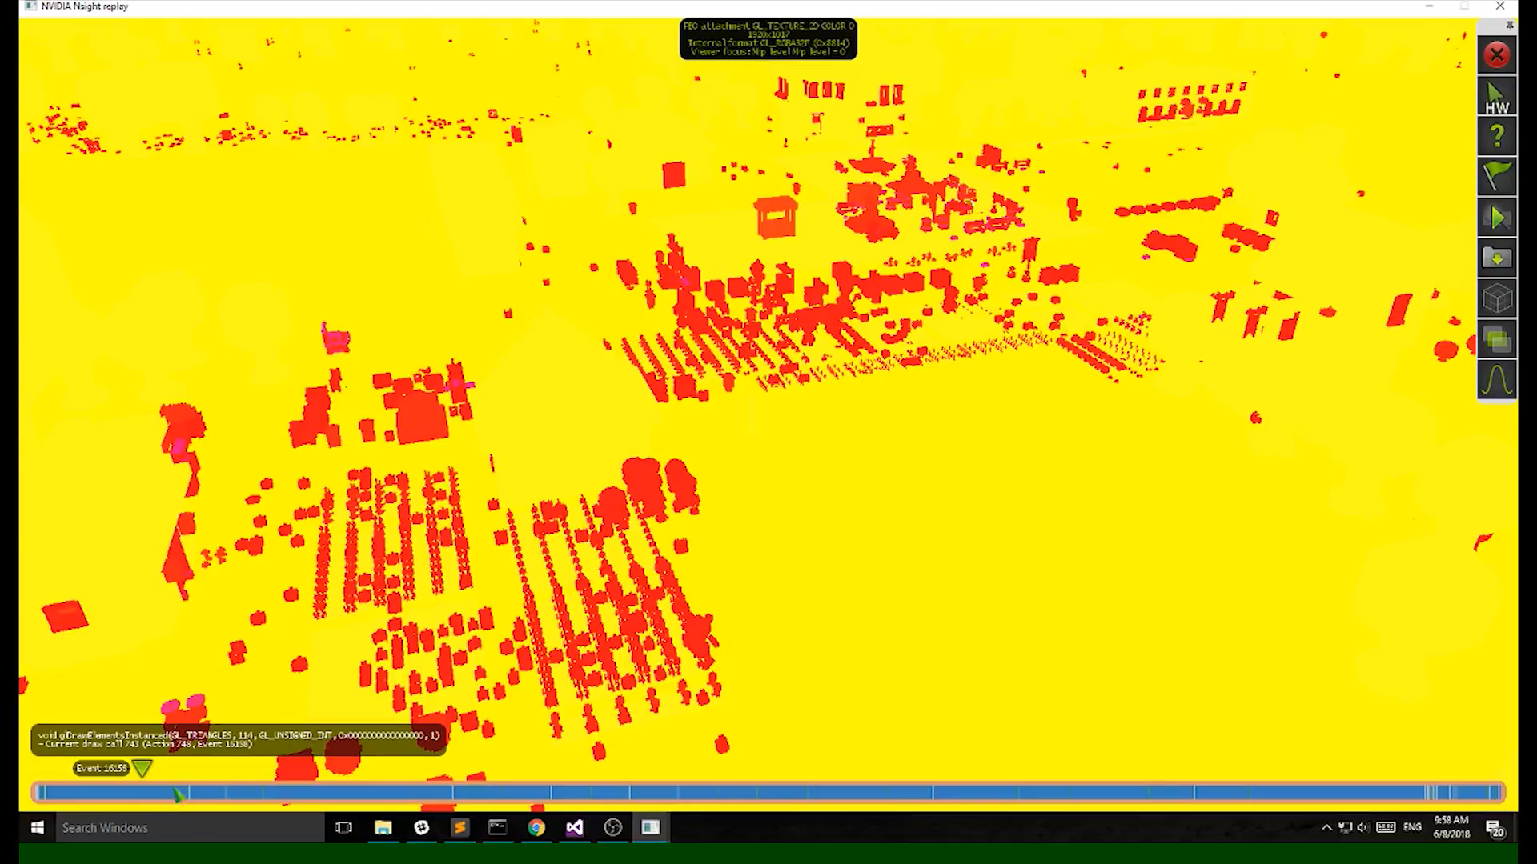
Step: Scrub the Nsight event timeline from the scene render target to a later cube map draw call
{"action": "left_click_drag", "start_coordinate": [176, 795], "coordinate": [157, 770]}
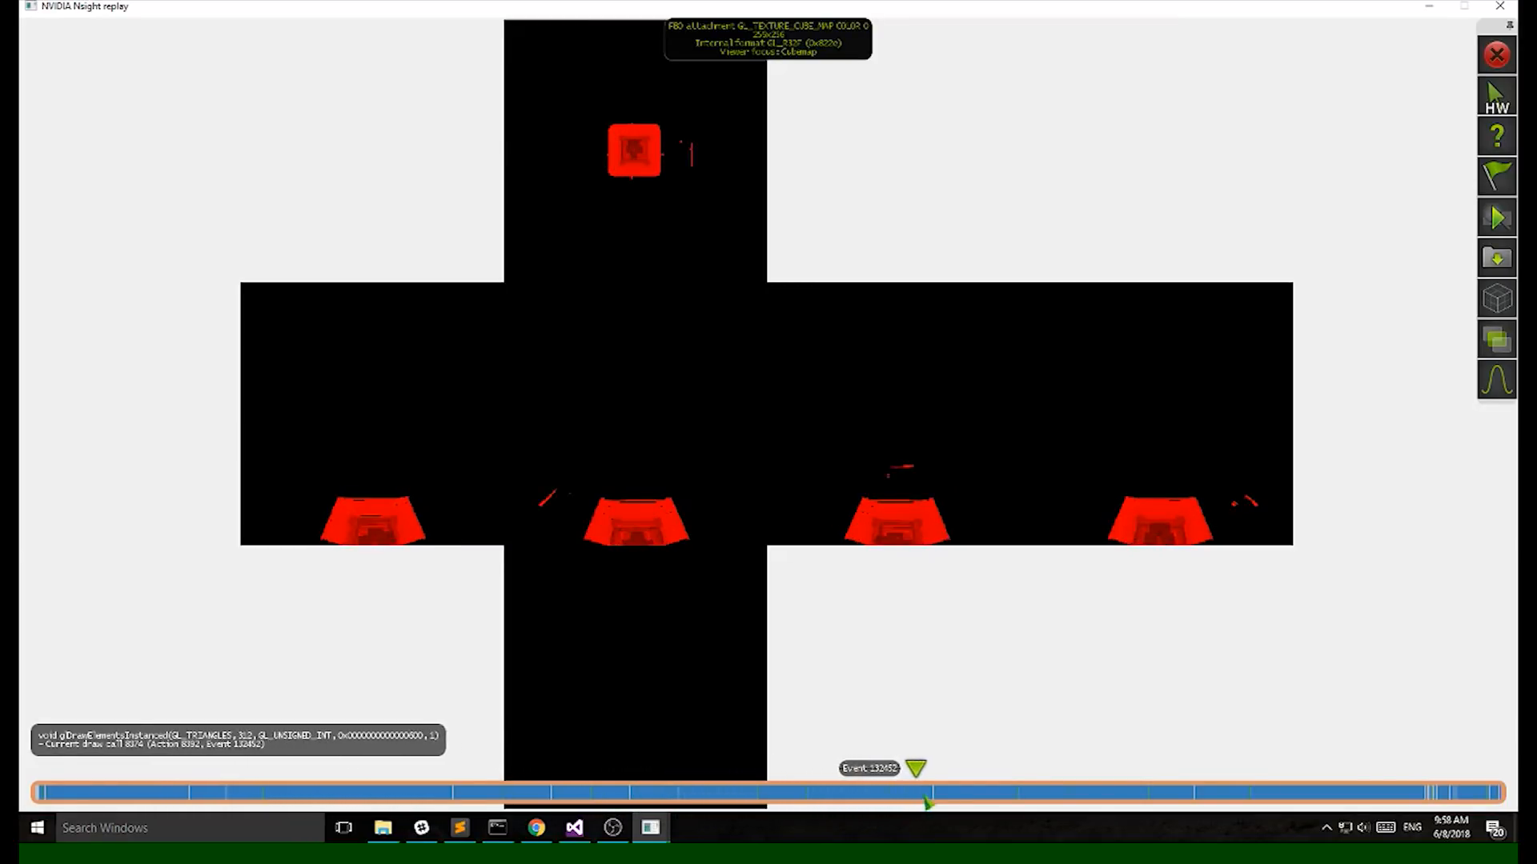
{"action": "left_click", "coordinate": [1113, 793]}
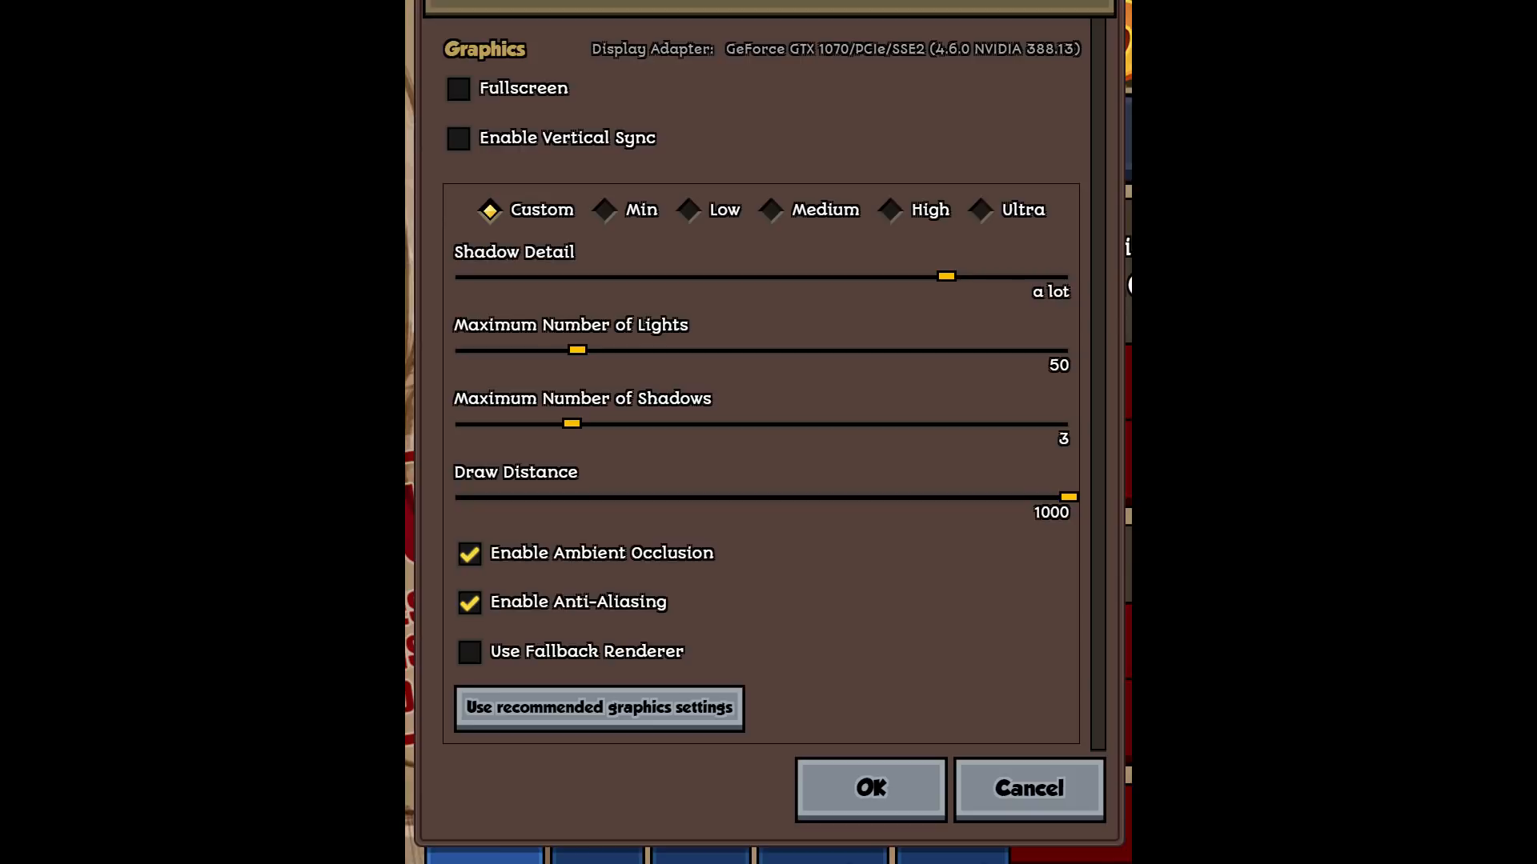
Step: Confirm the Graphics settings with OK and return to the lit settlement view
{"action": "left_click", "coordinate": [868, 789]}
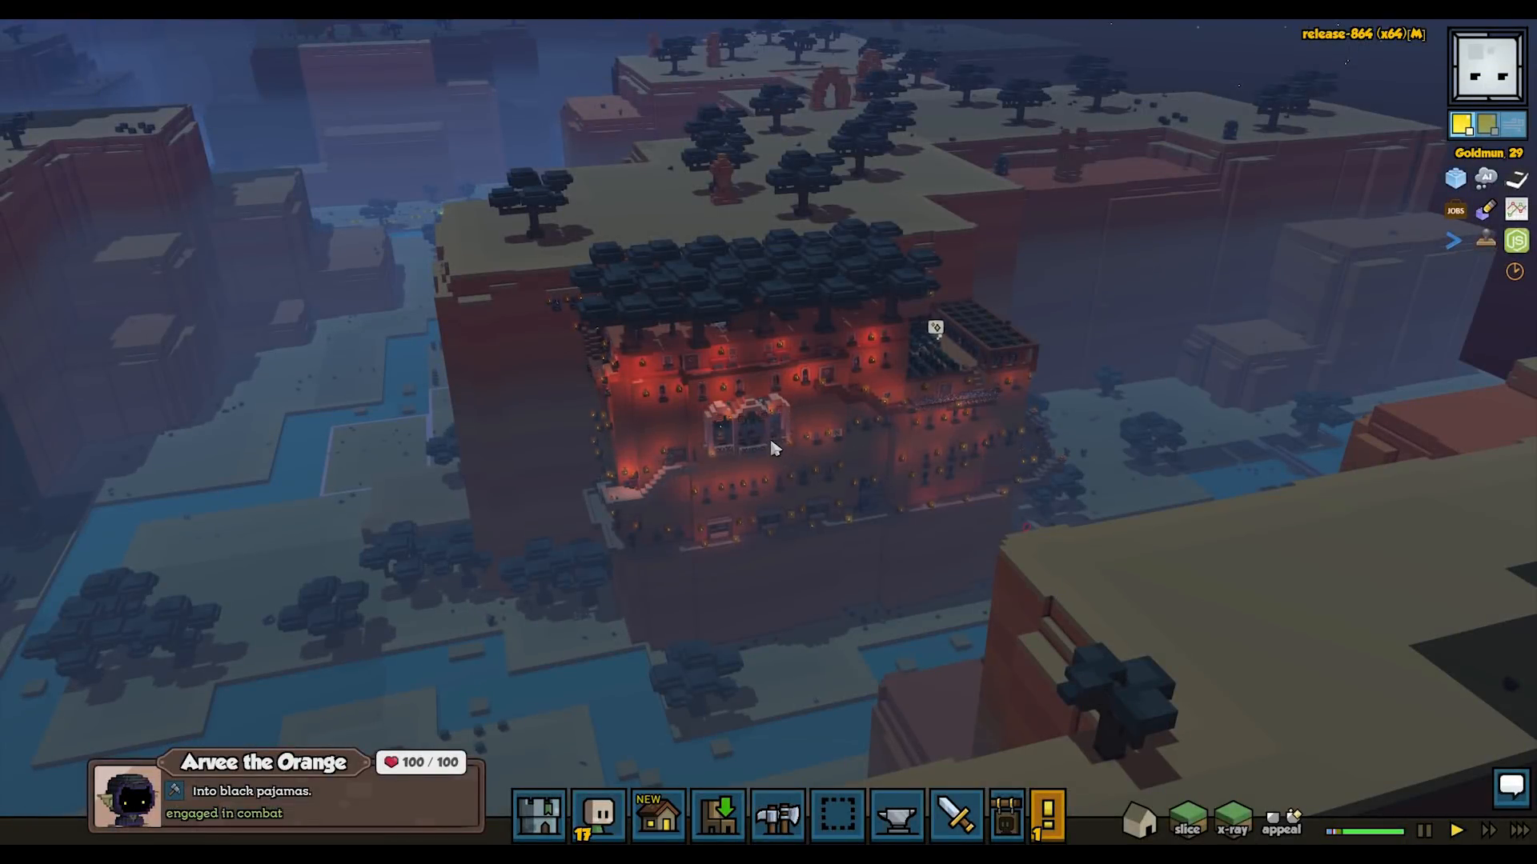